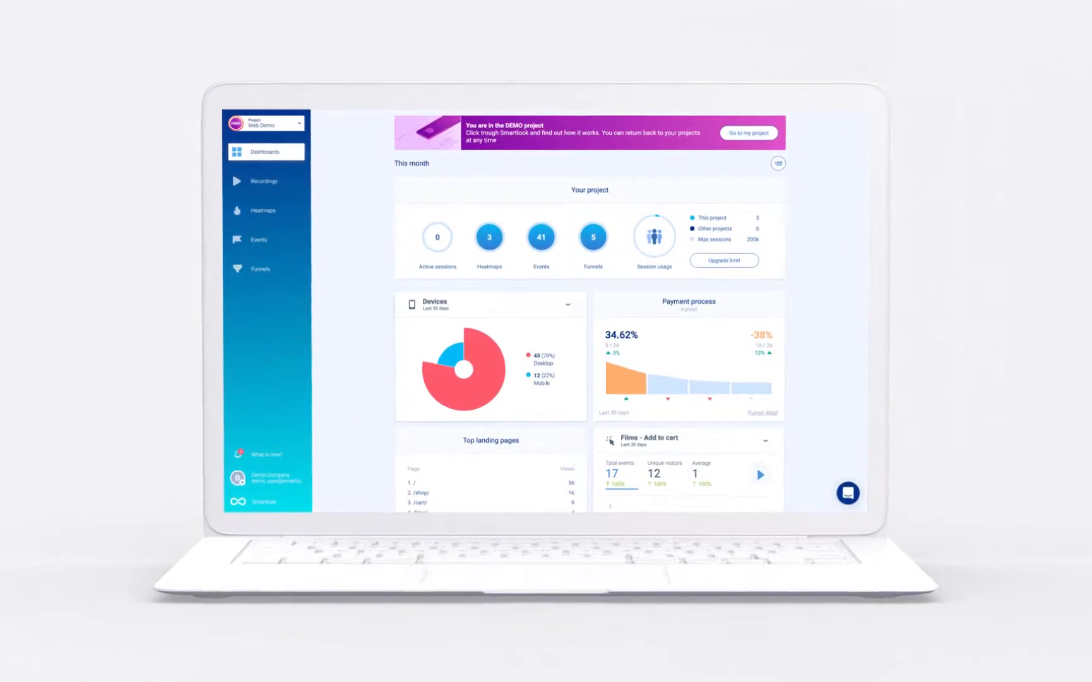
Create a Logo Click event from the visitor's click on the #logo>A>IMG element
left_click(263, 181)
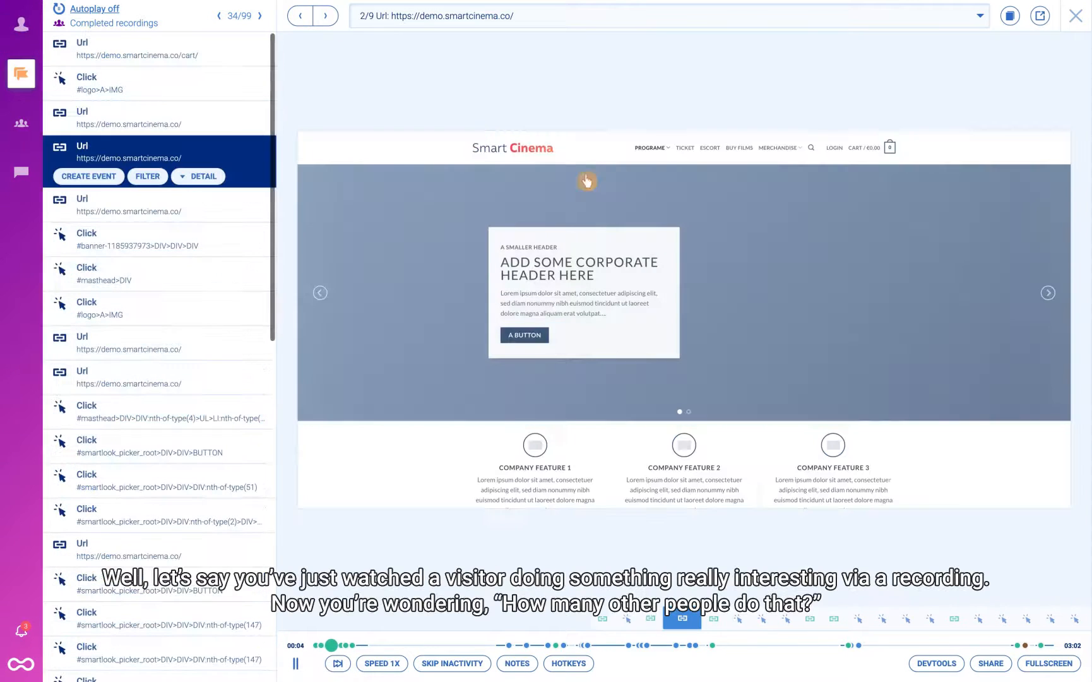
mouse_move(648, 137)
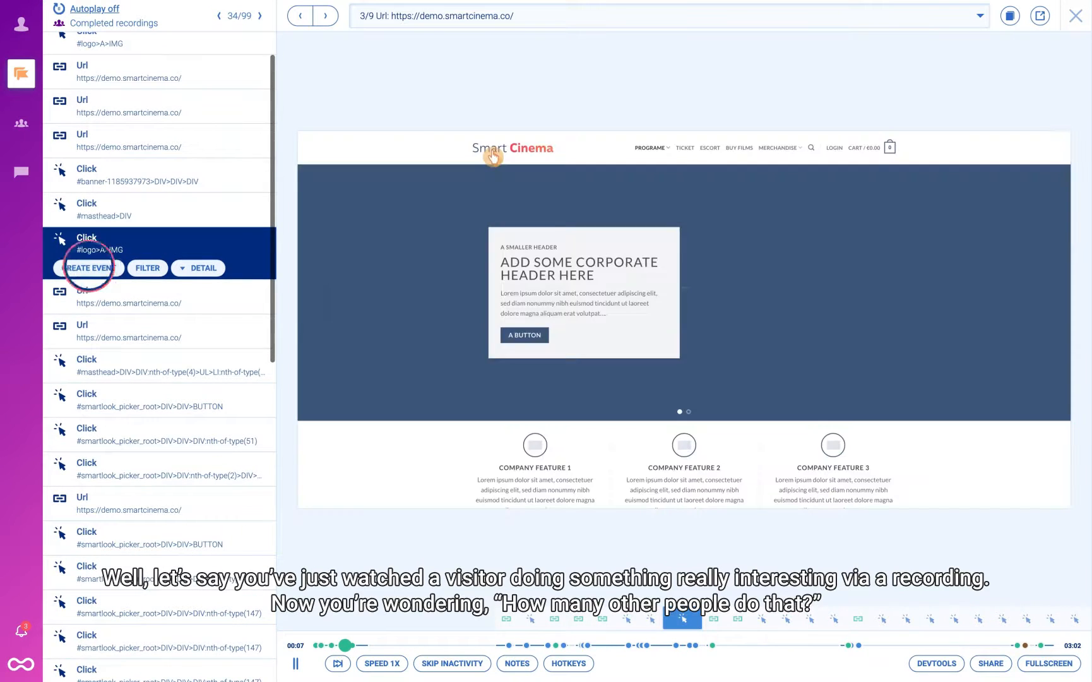
left_click(88, 268)
type("Logo Click")
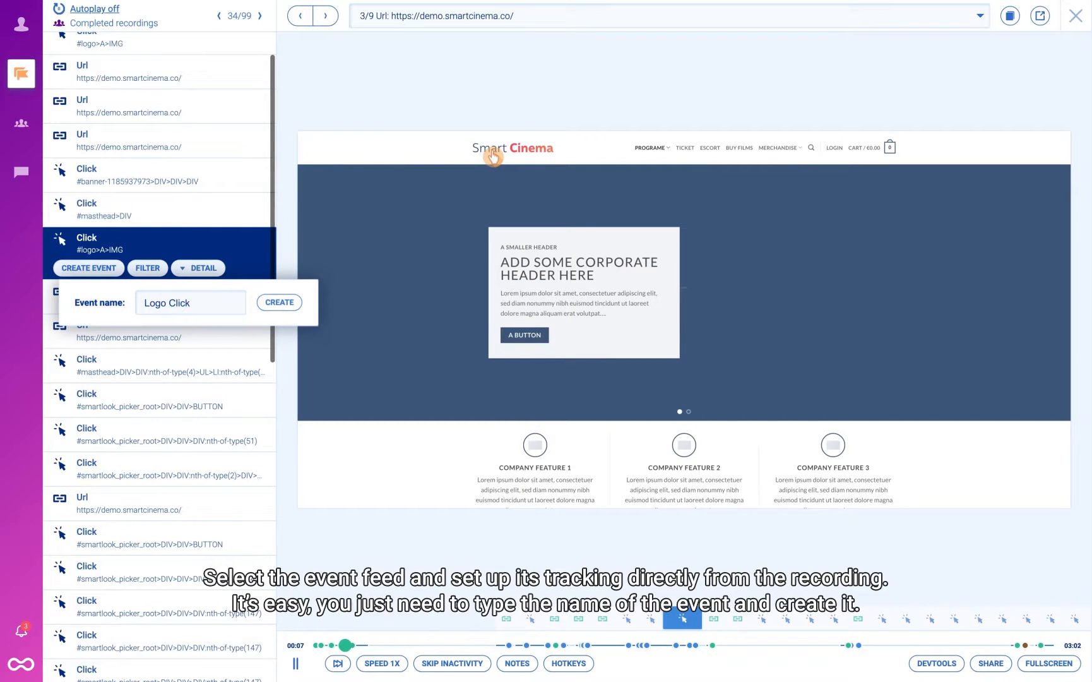
left_click(279, 301)
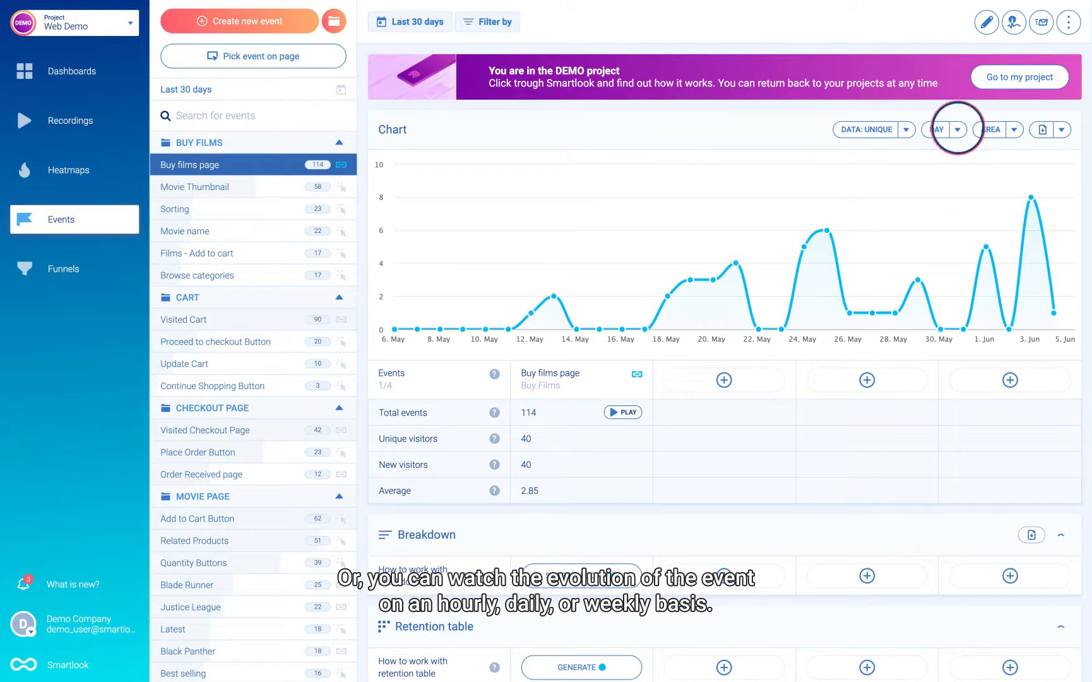
Show the Buy films page chart by Week as a Line, then start a new event
left_click(940, 130)
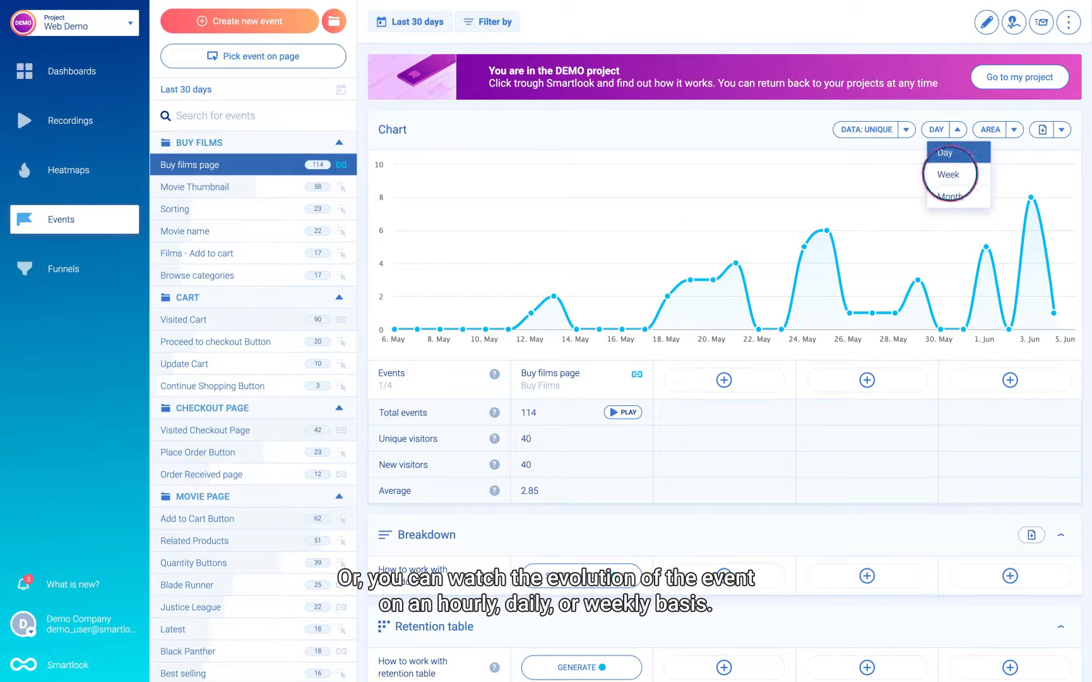
left_click(946, 174)
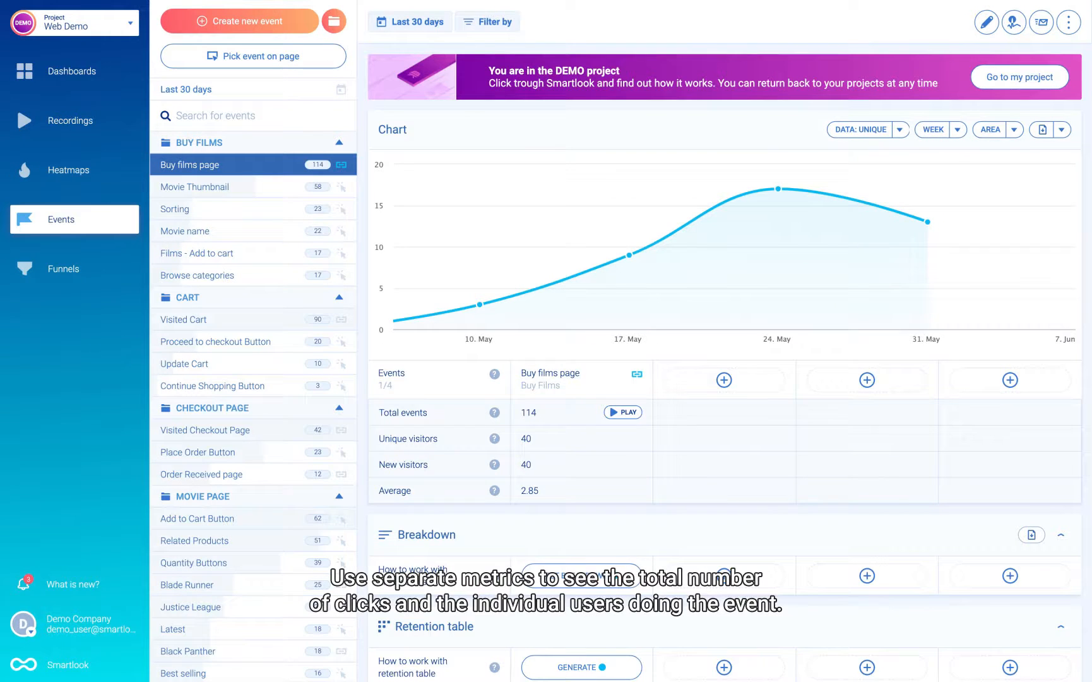
left_click(995, 130)
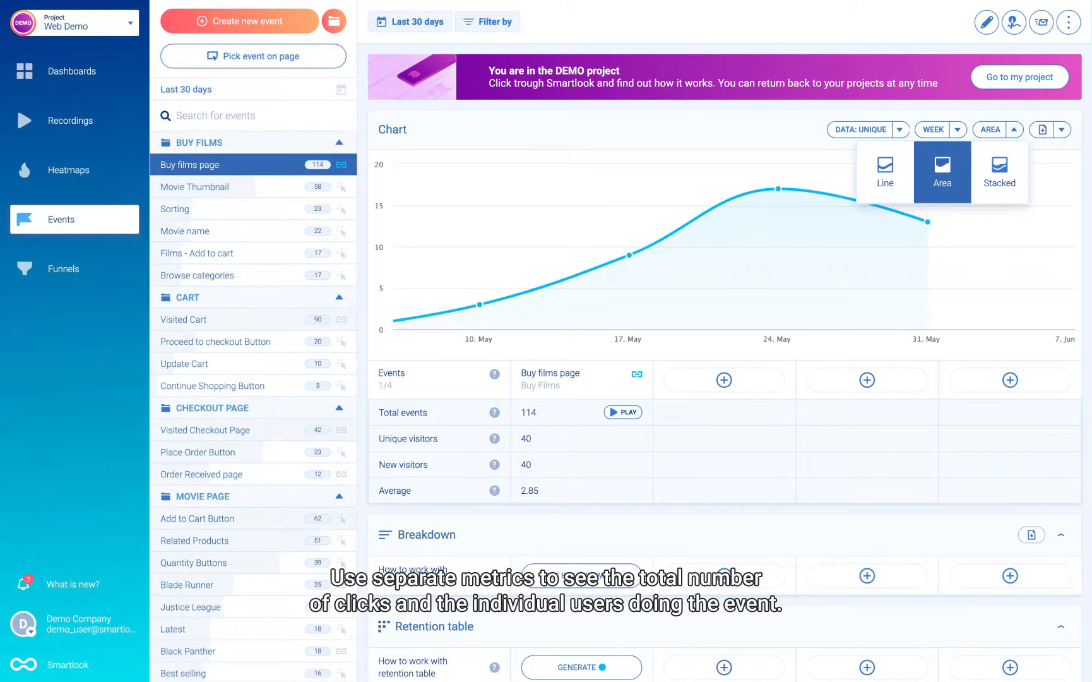
left_click(884, 171)
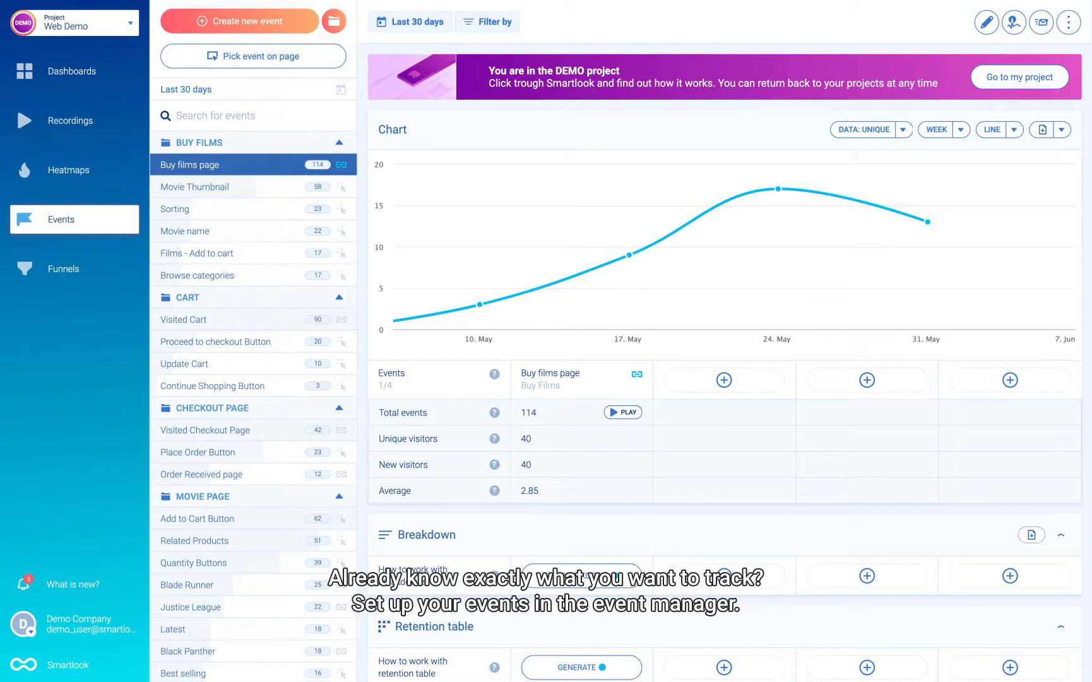
left_click(238, 21)
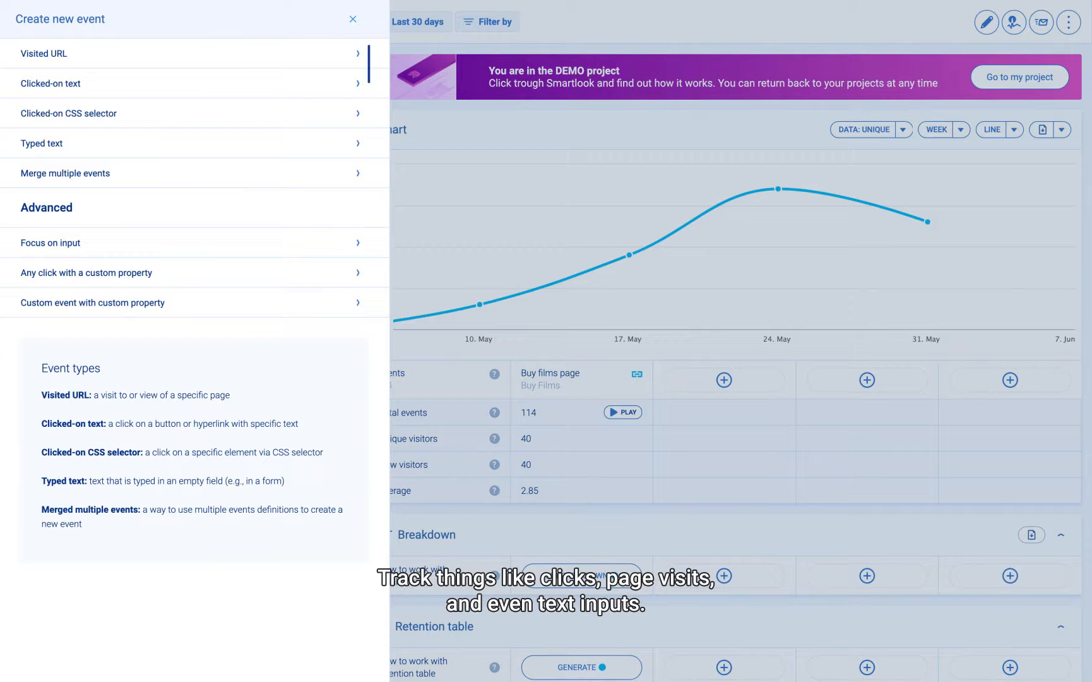
mouse_move(64, 173)
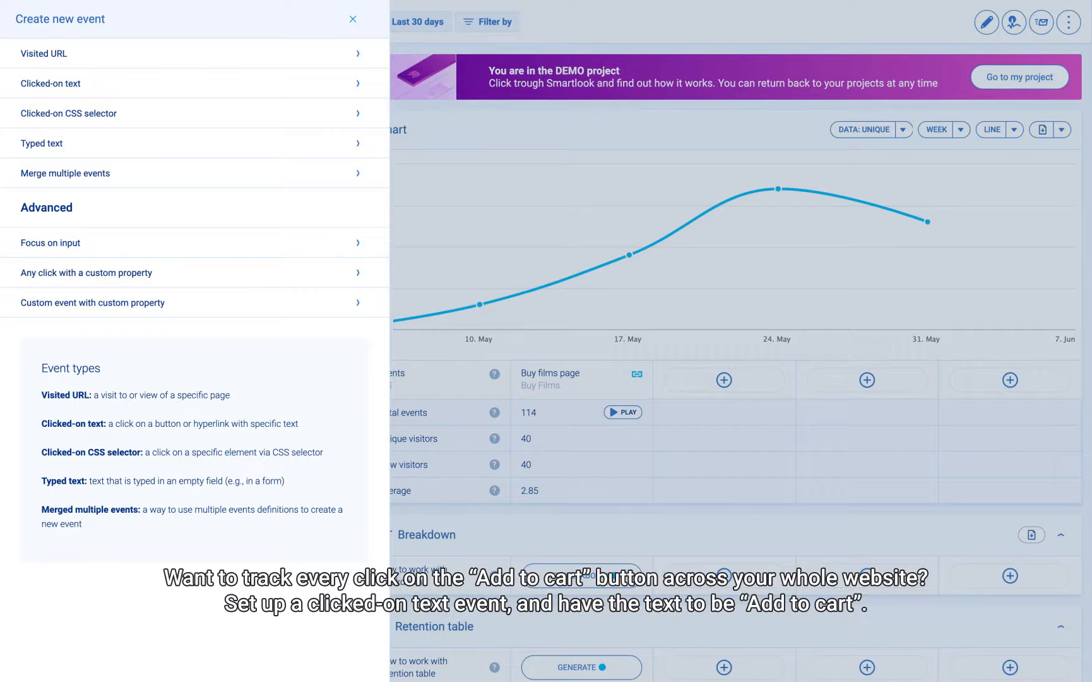
Choose the Clicked-on CSS selector event type for the new event
left_click(68, 113)
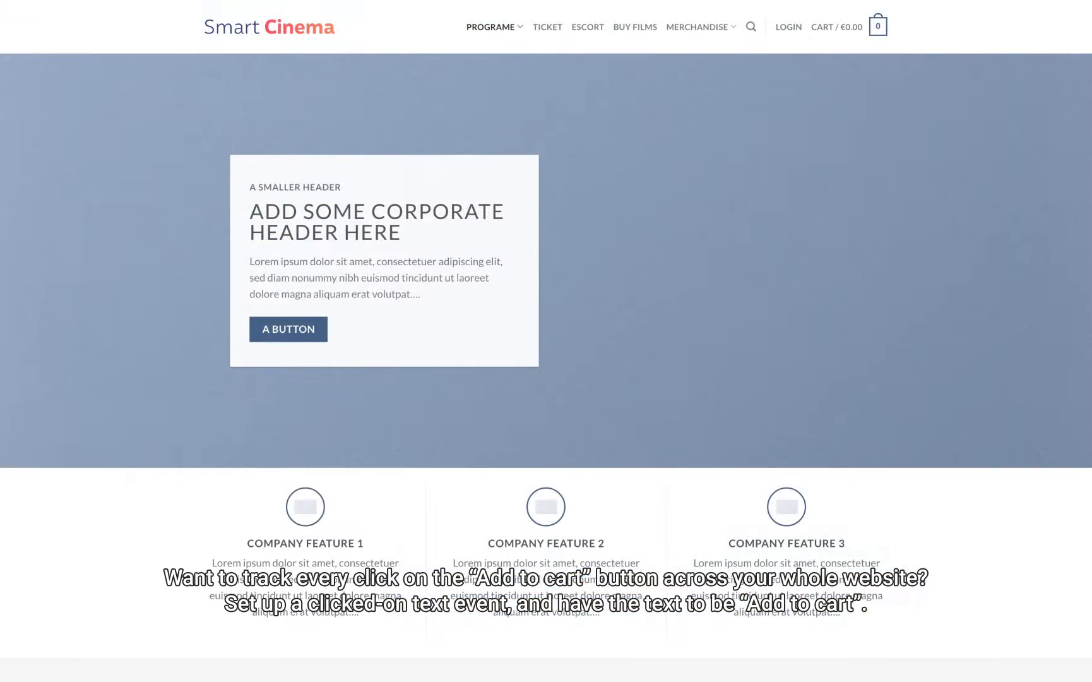
Inspect the site's LOGIN link in DevTools and copy its CSS selector
right_click(788, 26)
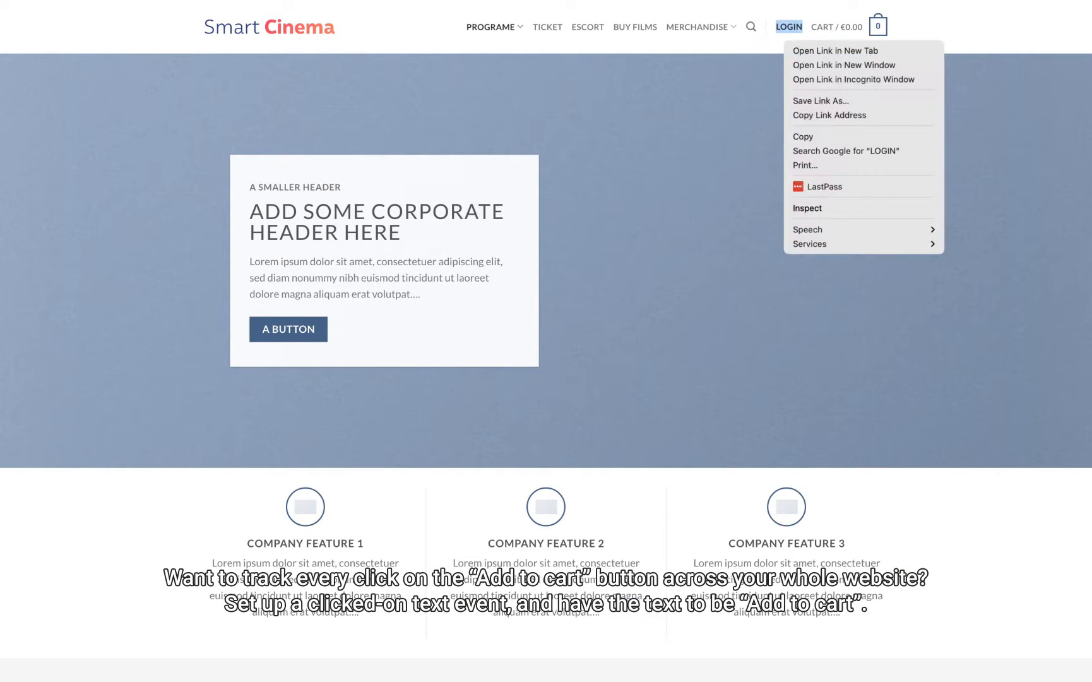
left_click(806, 207)
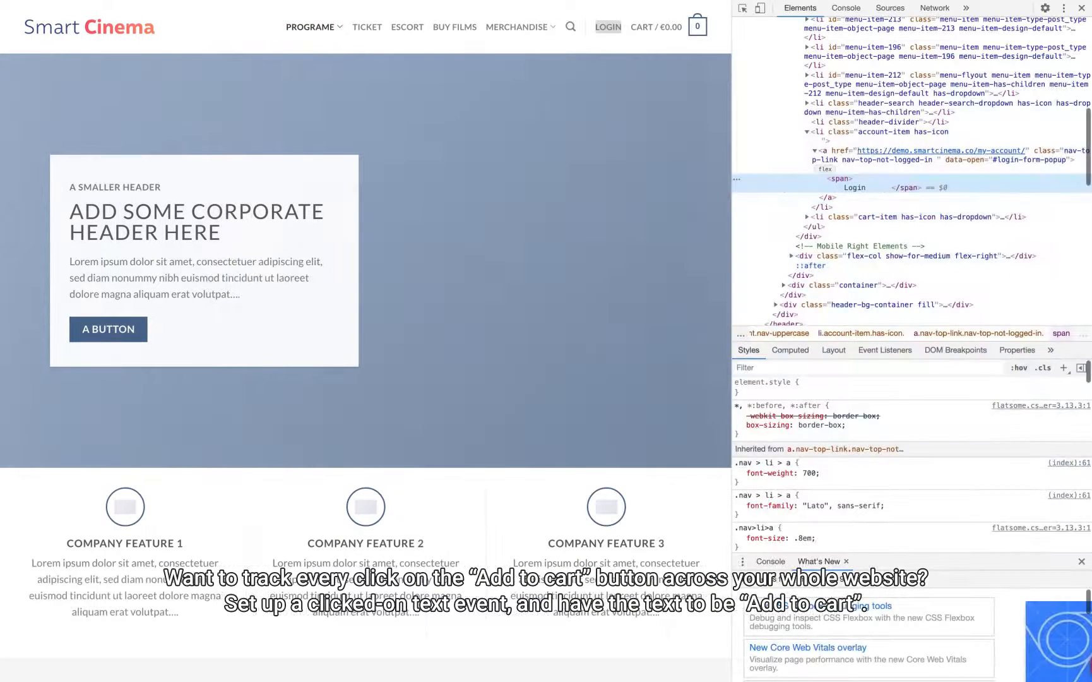
right_click(831, 154)
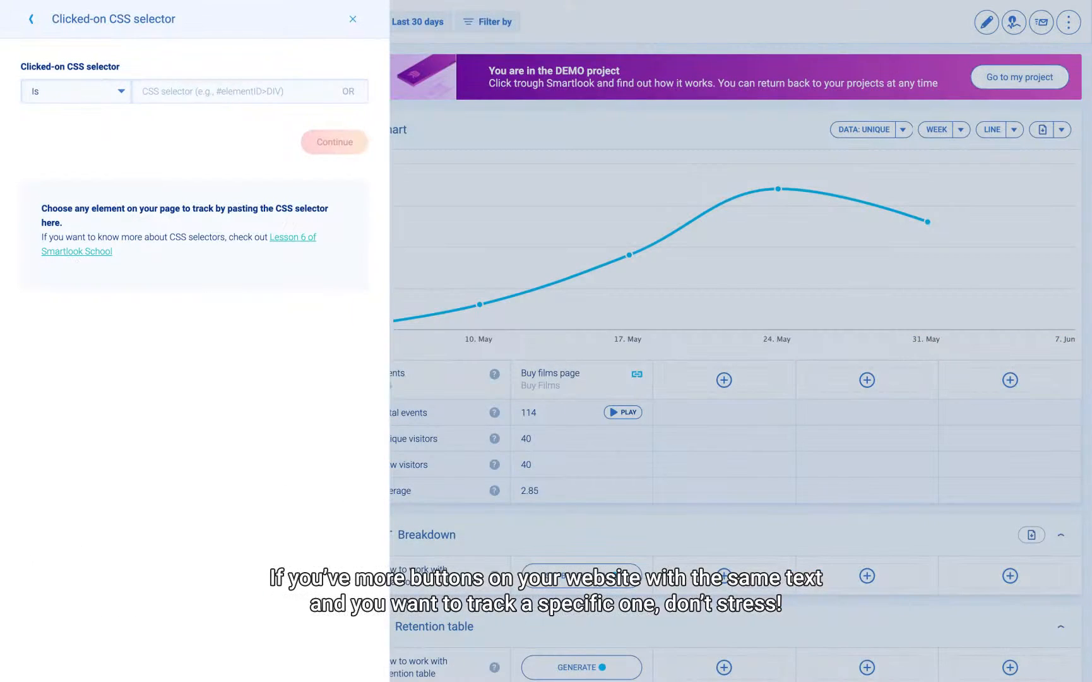
Define a Login Button event from the pasted selector, filed under My Account
left_click(333, 141)
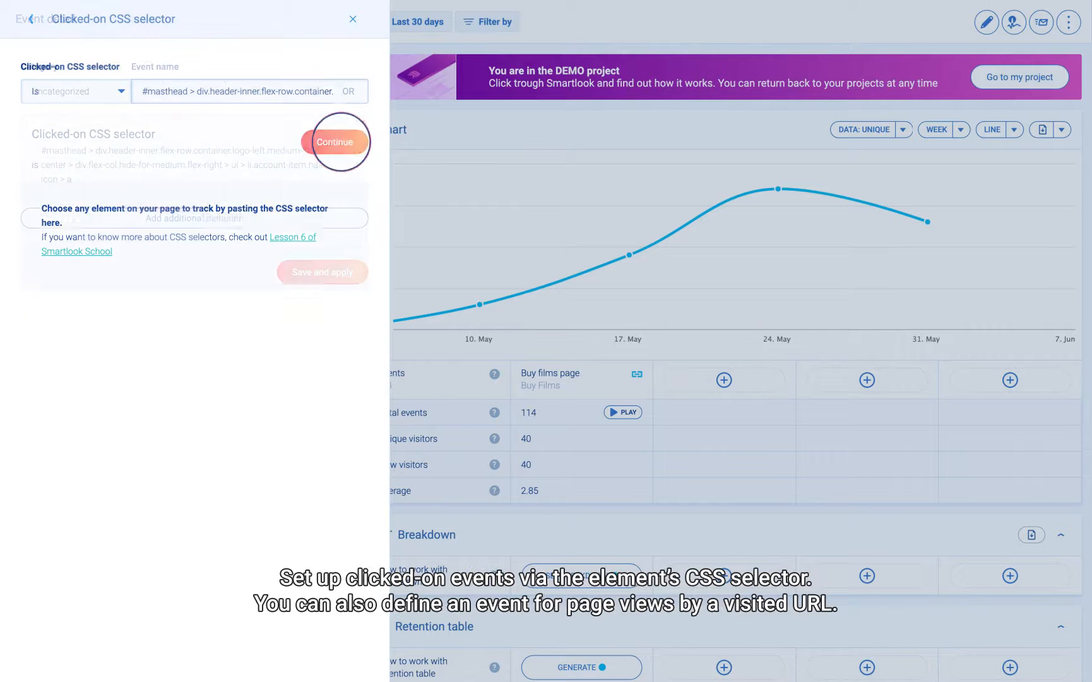
left_click(335, 143)
type("Login Button")
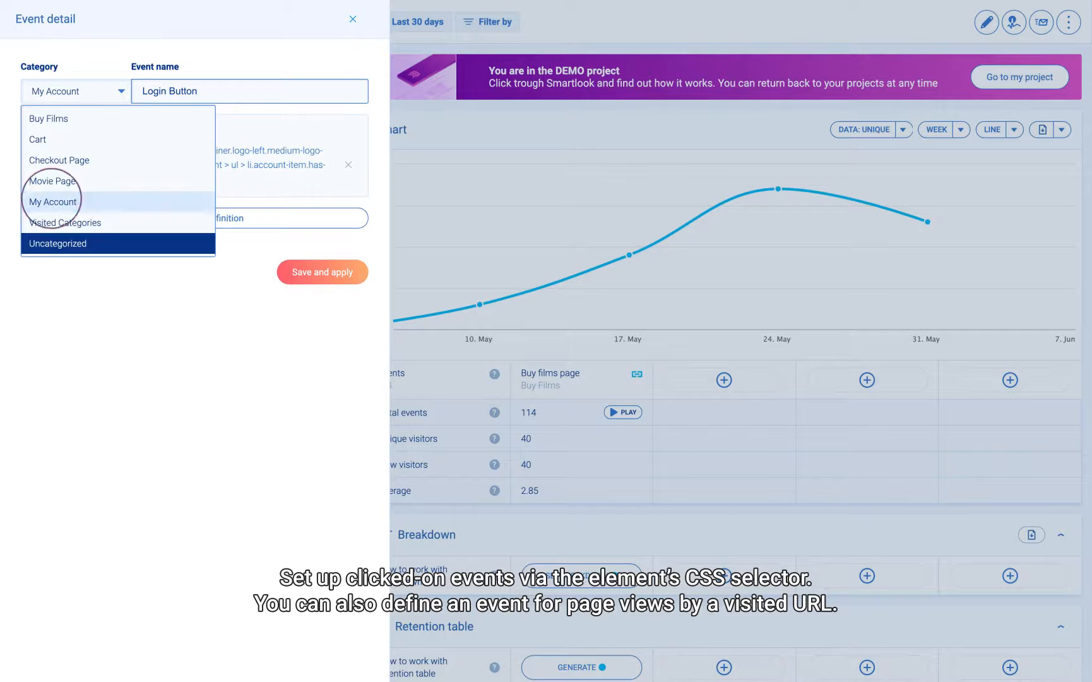
left_click(353, 19)
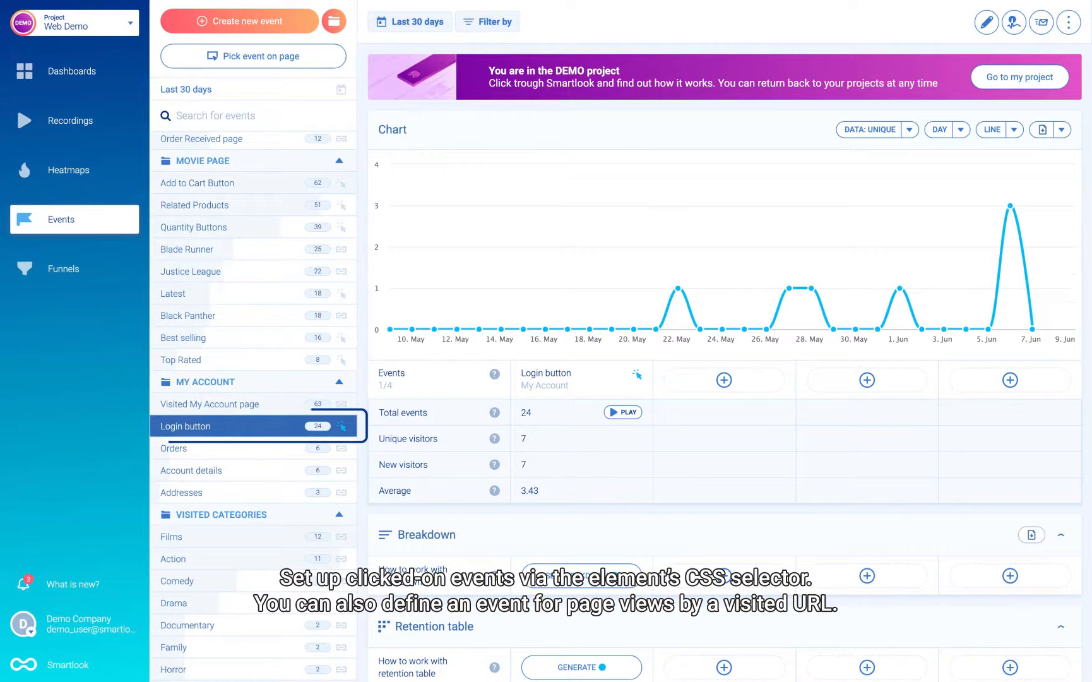
mouse_move(253, 55)
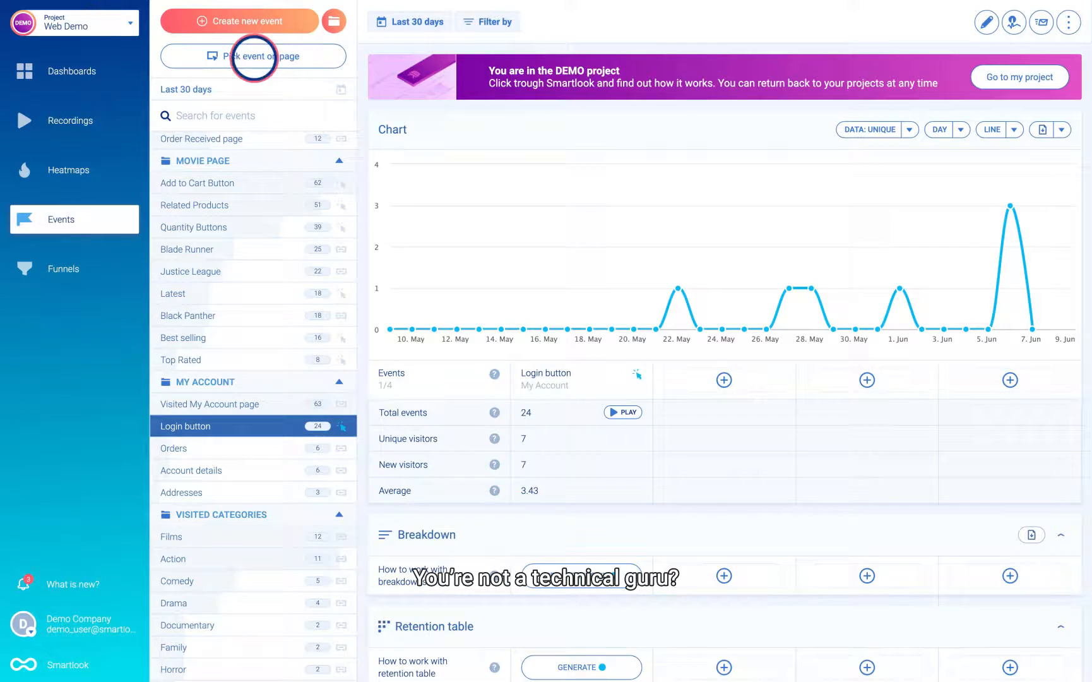
Pick the A BUTTON element on the Smart Cinema homepage and save it as an event
left_click(252, 55)
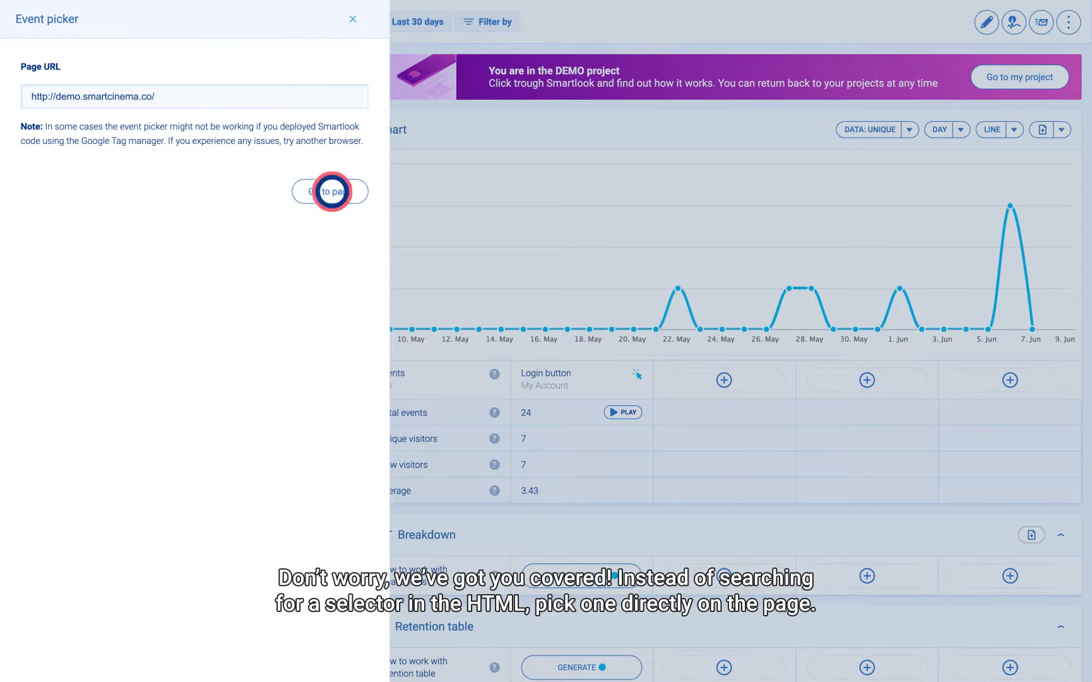
left_click(328, 190)
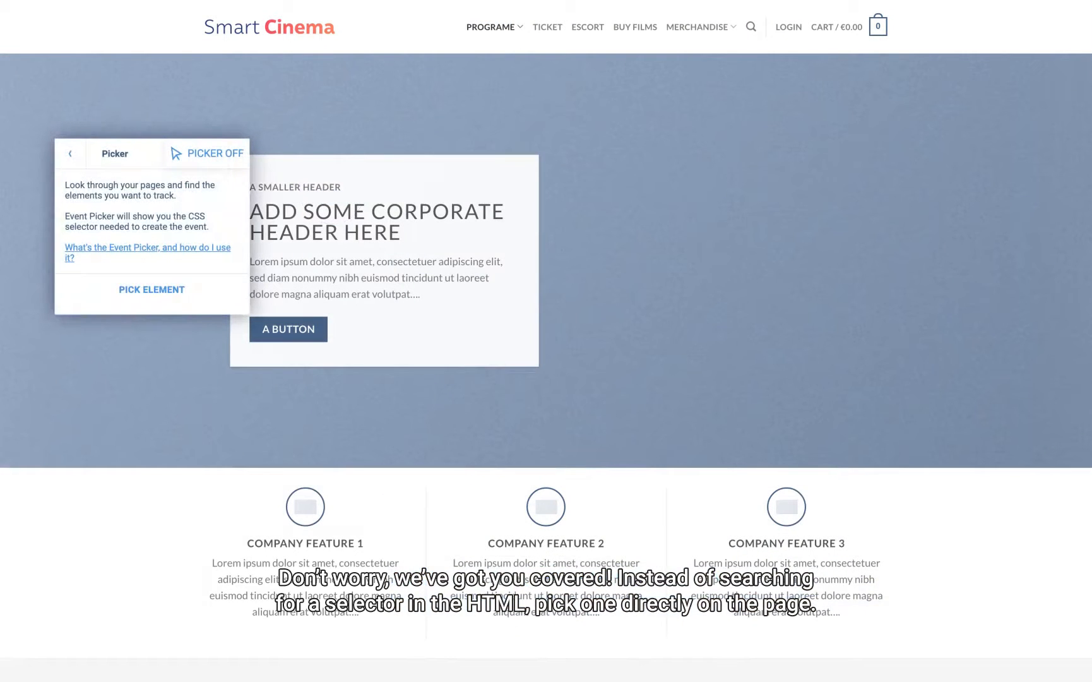
left_click(207, 153)
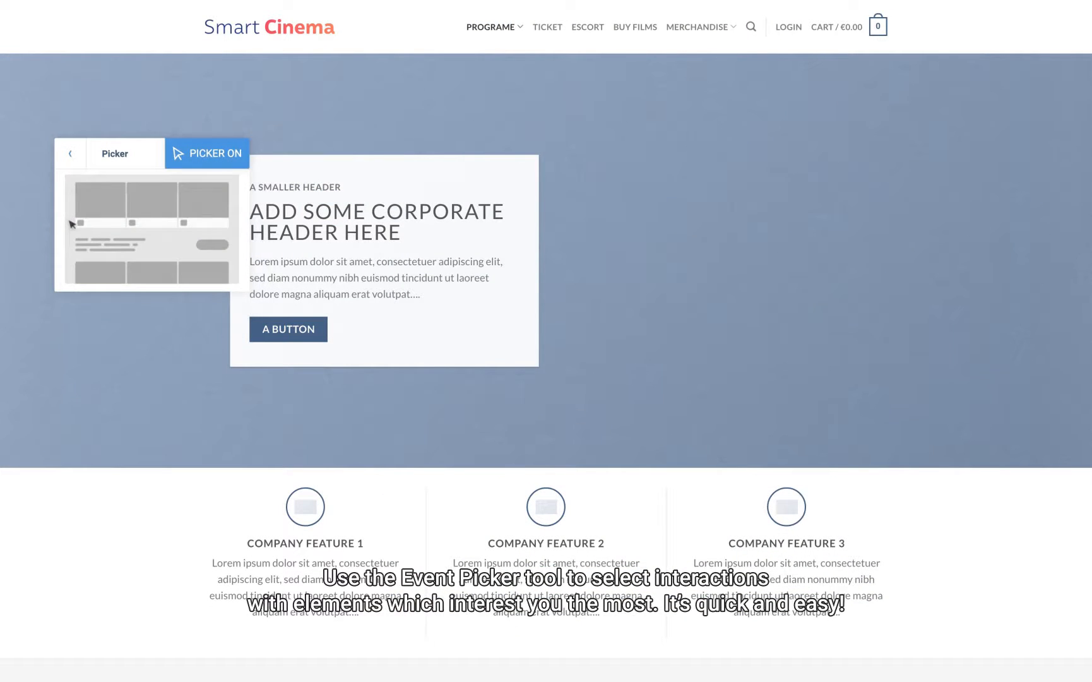
left_click(288, 328)
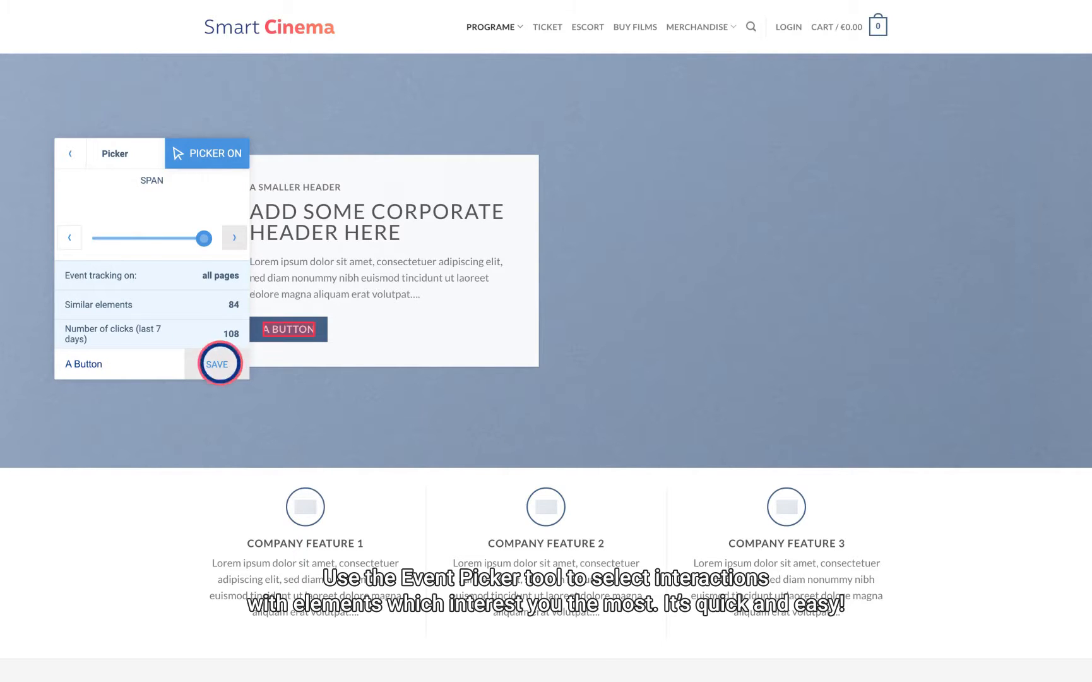
left_click(217, 364)
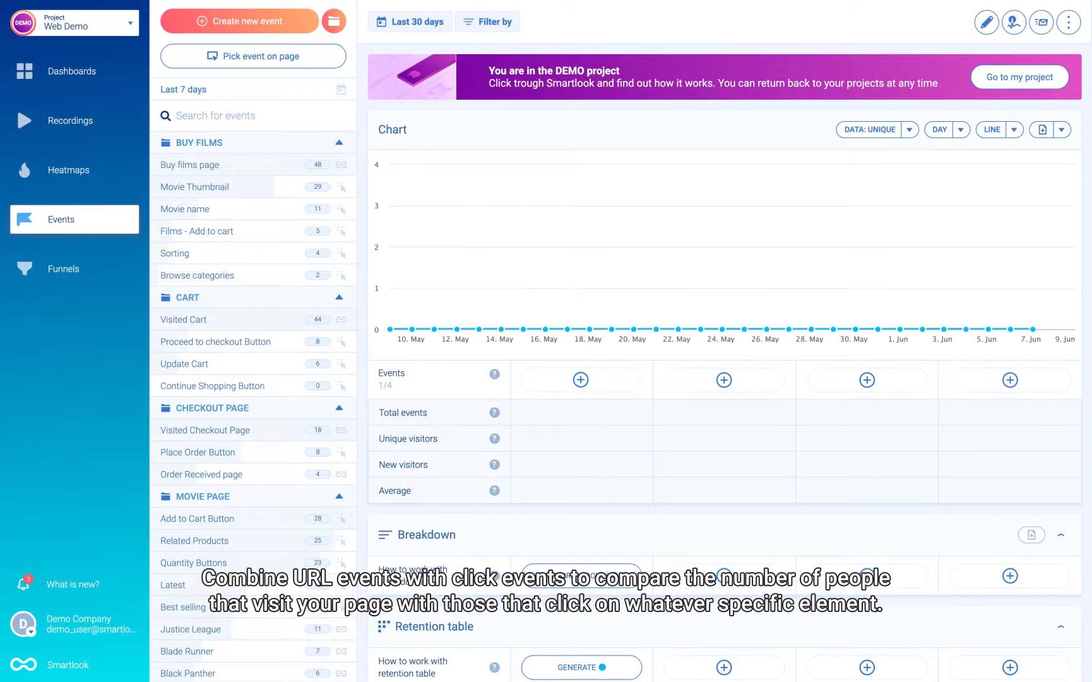
Compare Movie Thumbnail with Buy films page on the chart, then keep Movie Thumbnail alone
left_click(189, 164)
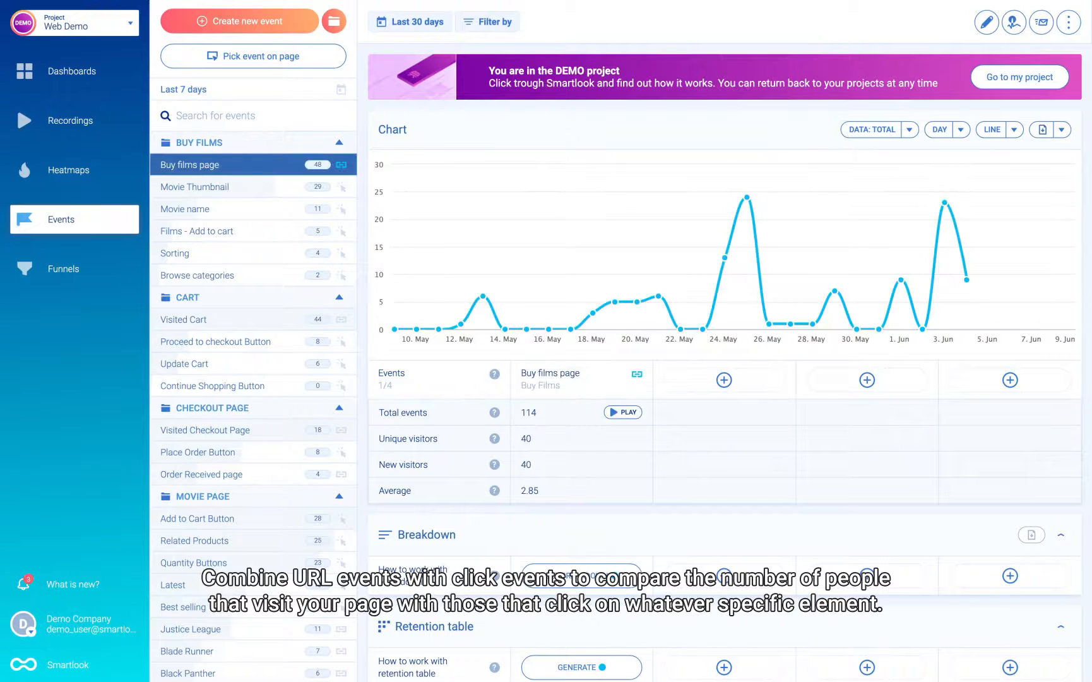
left_click(194, 186)
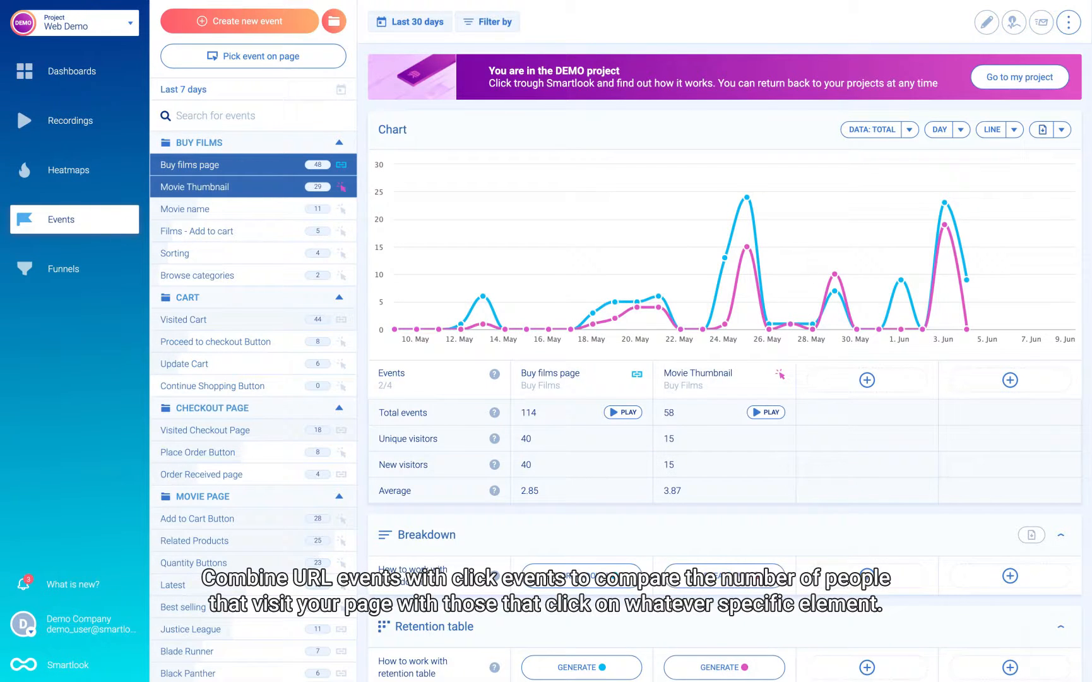
left_click(197, 231)
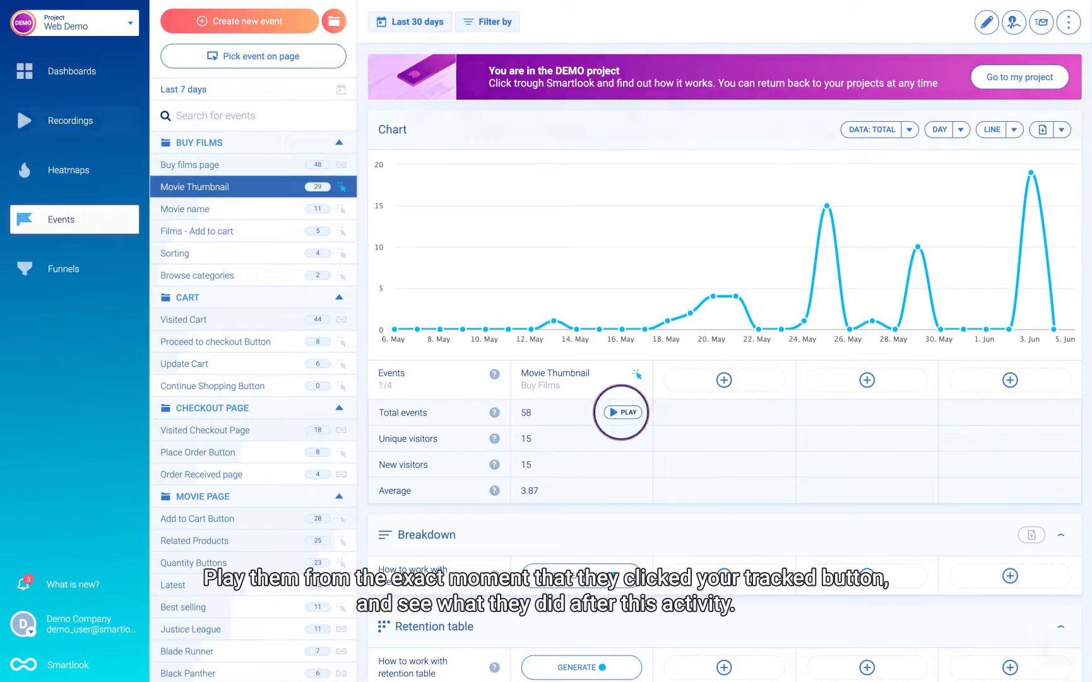
Play the first recording of a Movie Thumbnail clicker, then return to Events
left_click(624, 411)
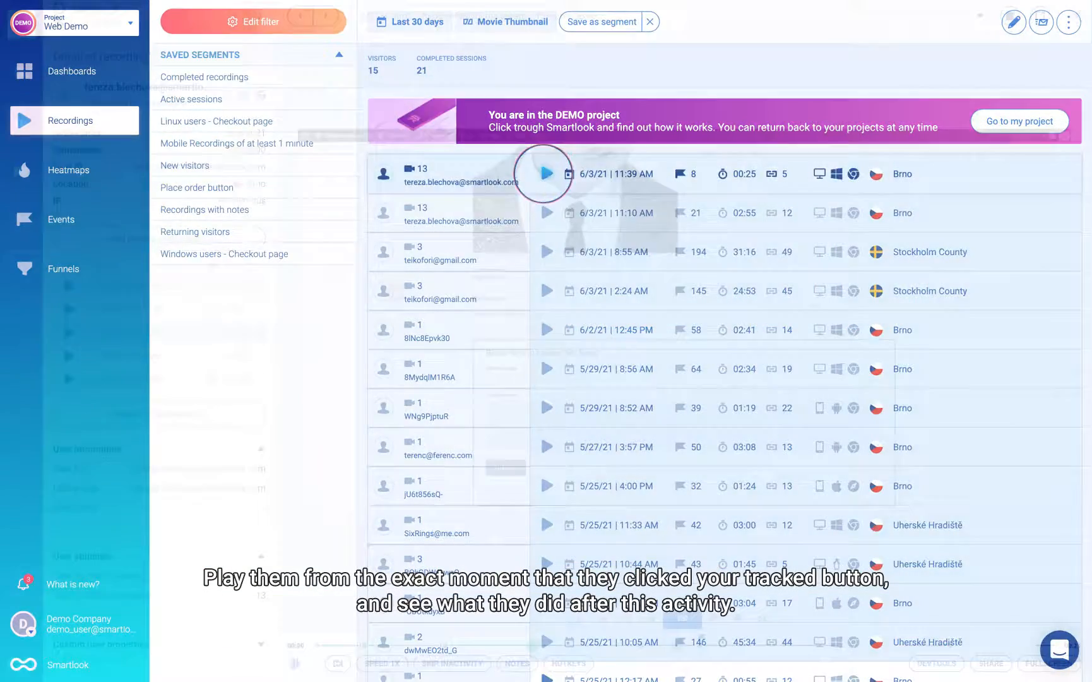
left_click(546, 173)
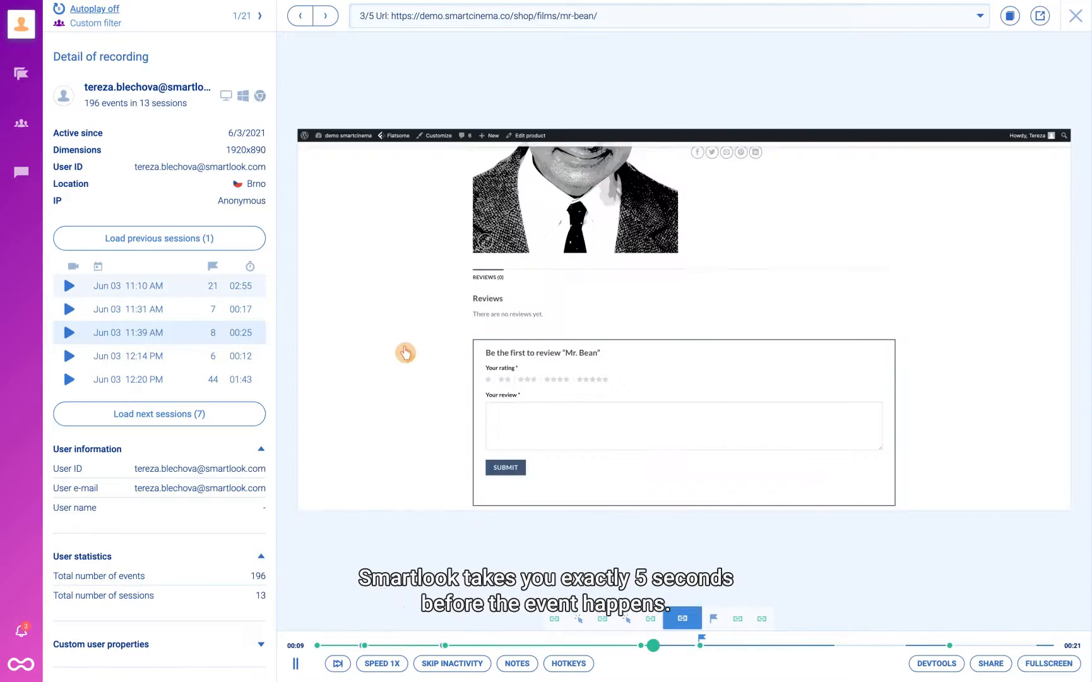
left_click(324, 15)
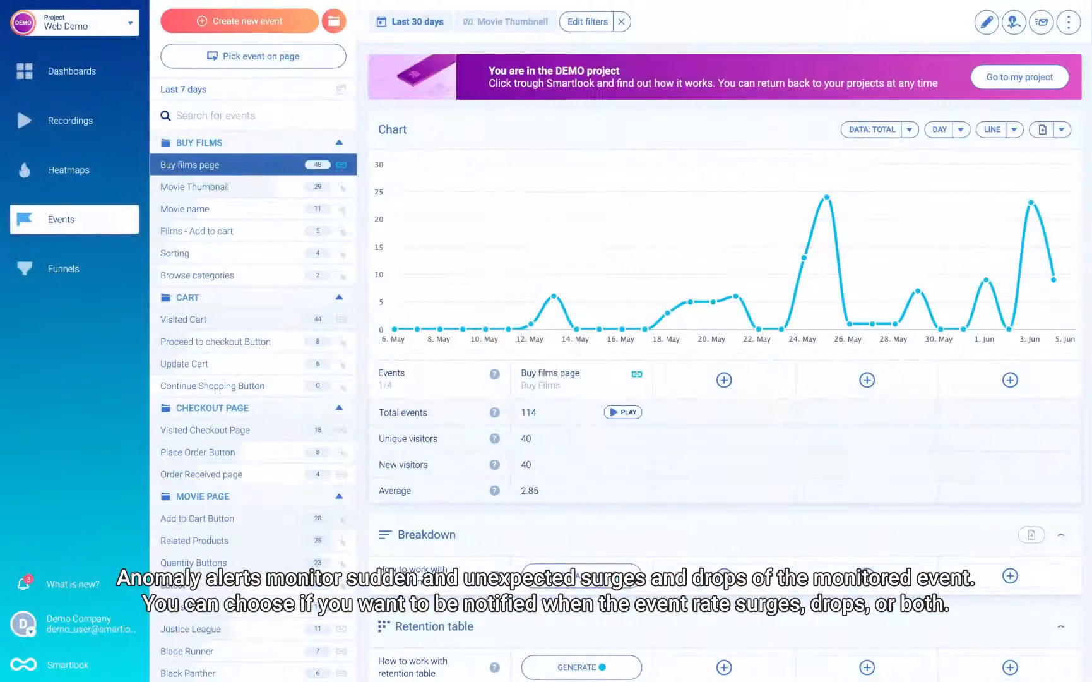
Switch on anomaly monitoring with email notification, detecting Surges & drops
left_click(1013, 21)
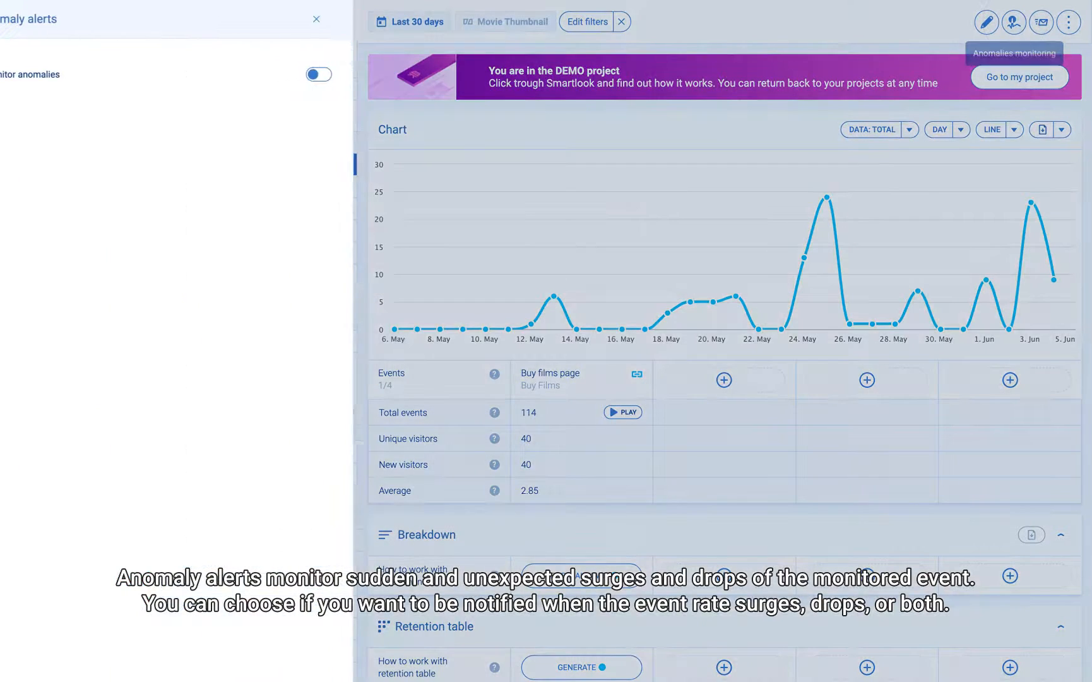
left_click(318, 73)
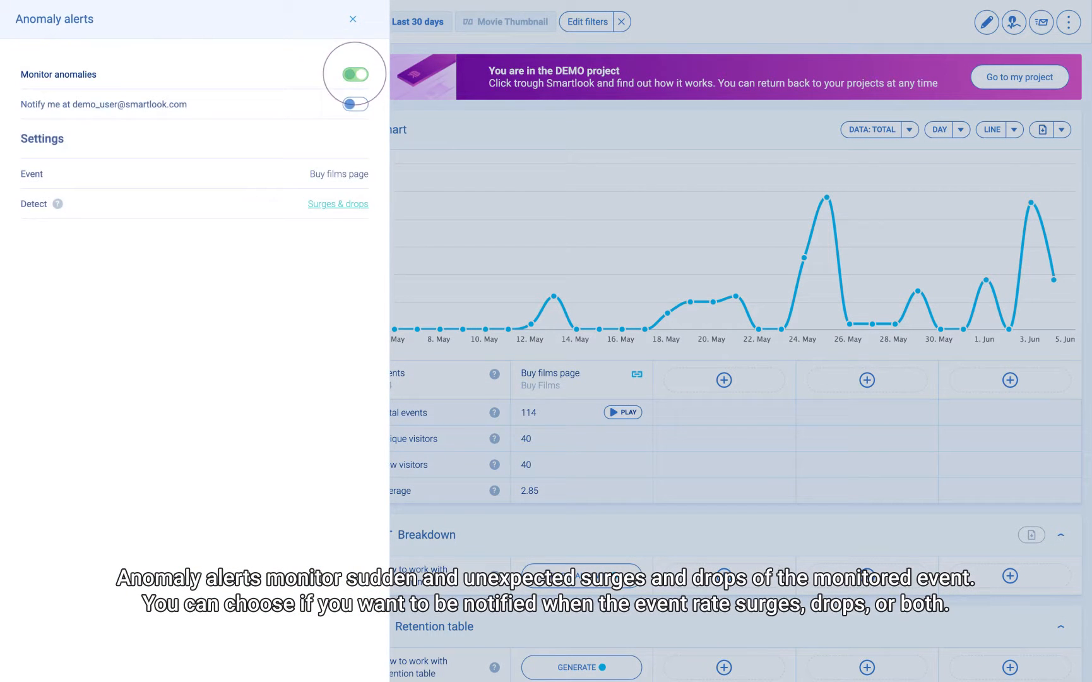
left_click(353, 103)
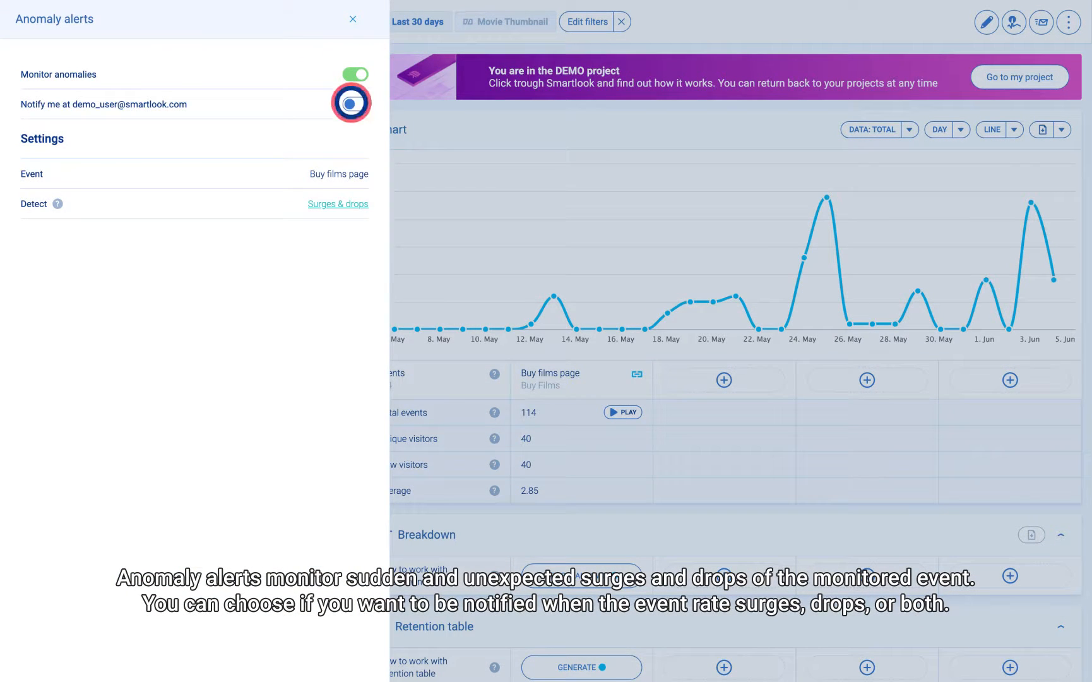
left_click(354, 104)
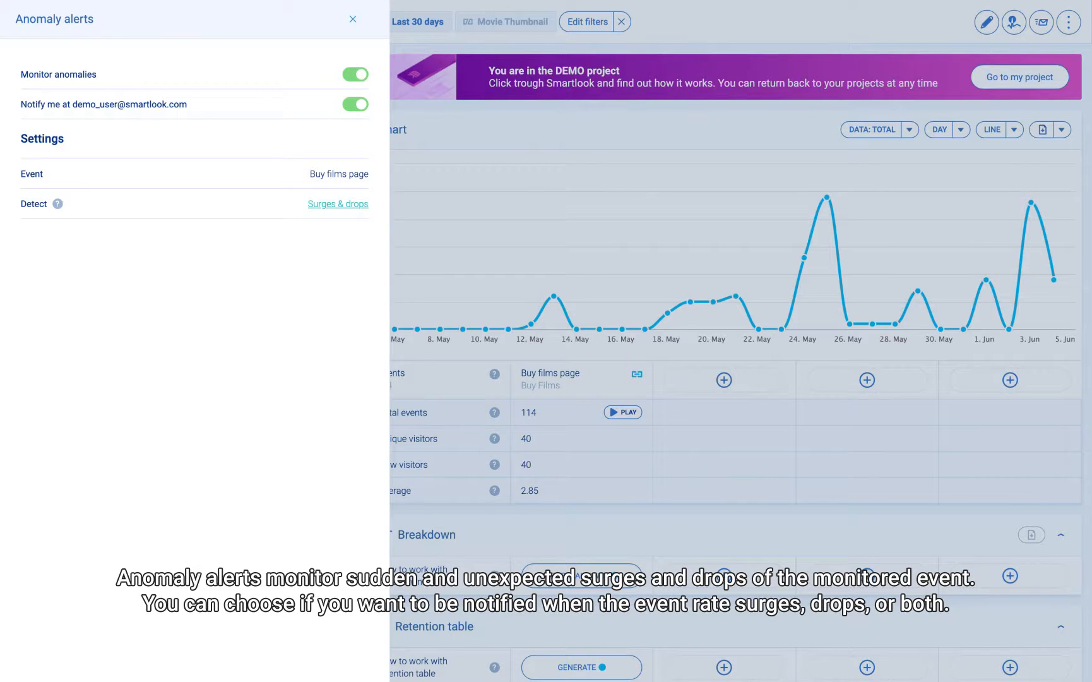
left_click(337, 203)
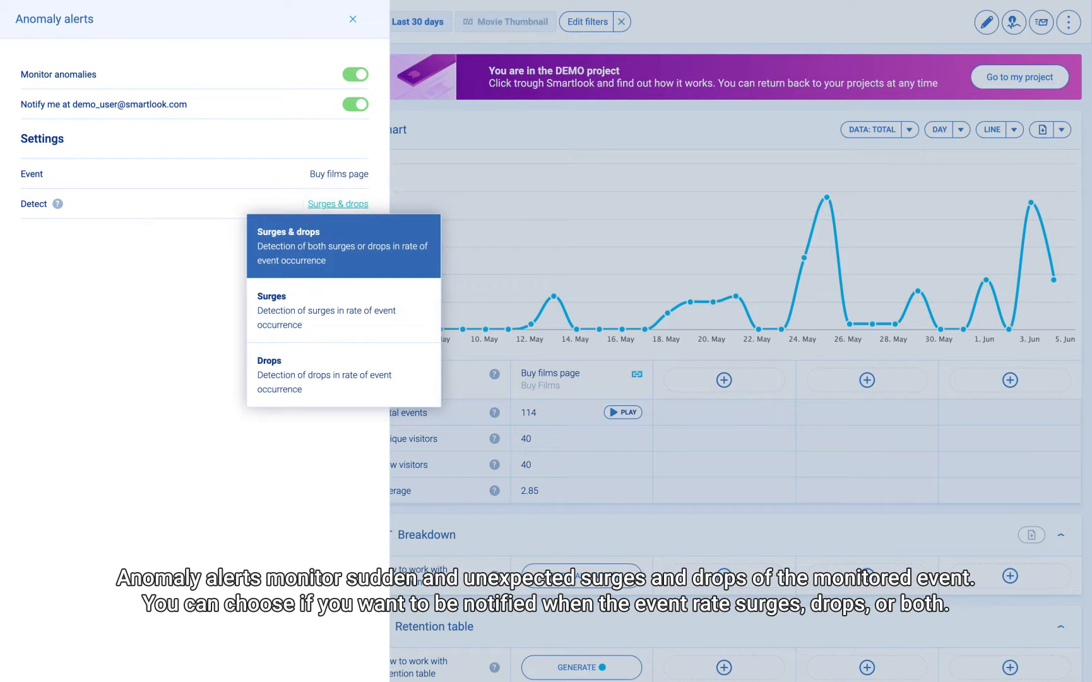
left_click(269, 375)
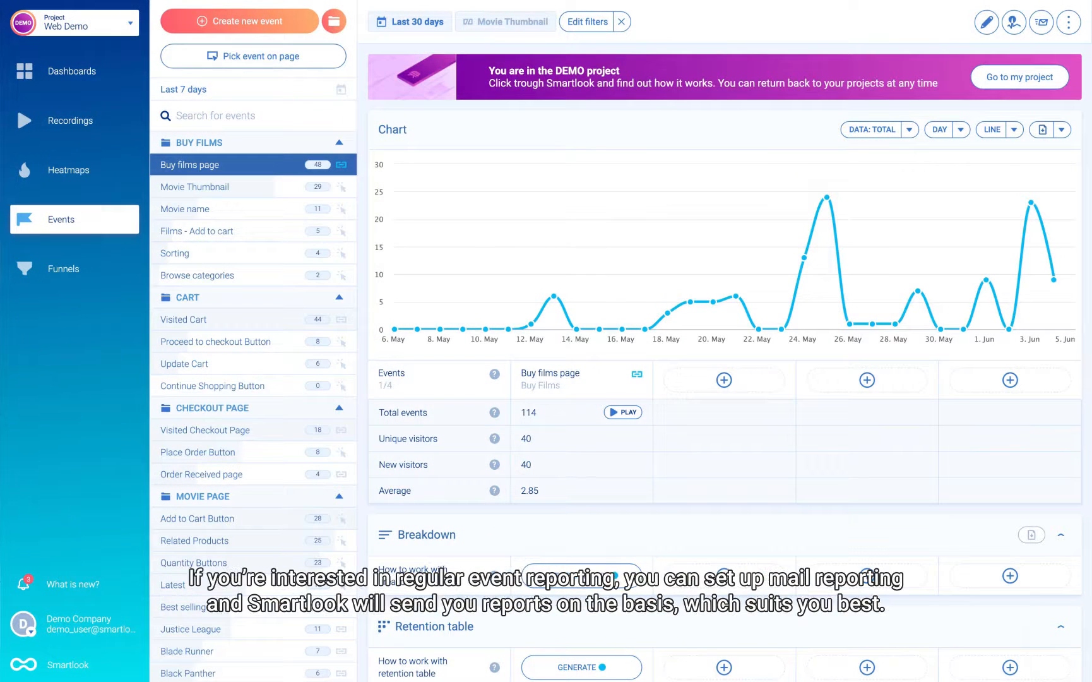
mouse_move(1040, 21)
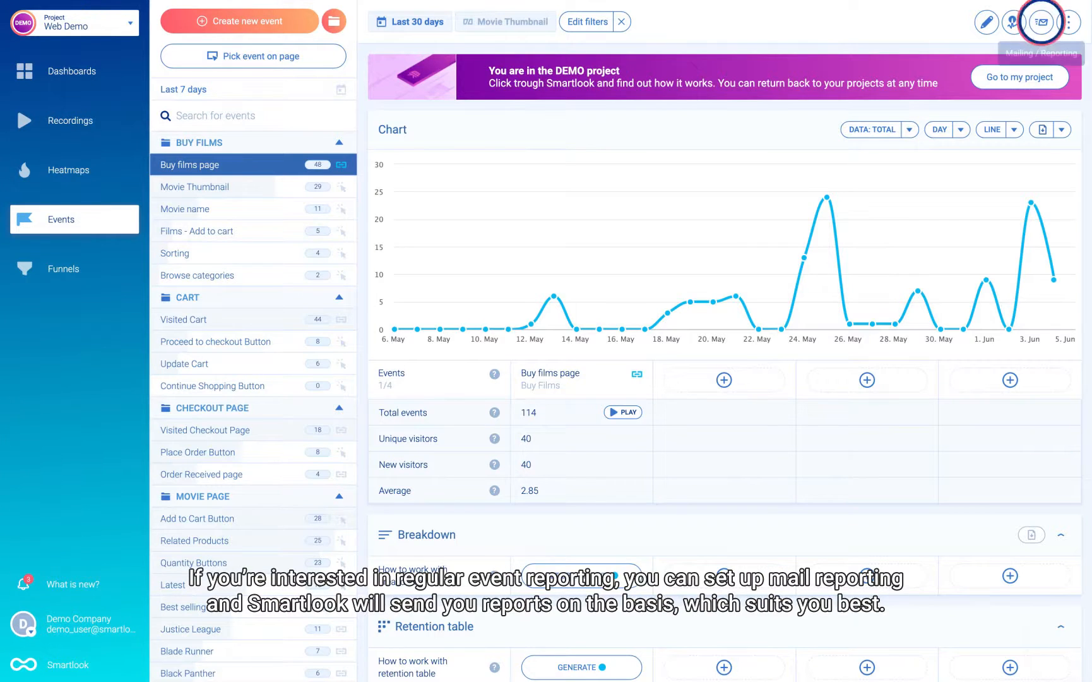
Enable the weekly Buy films page email report delivered on Monday
left_click(1040, 21)
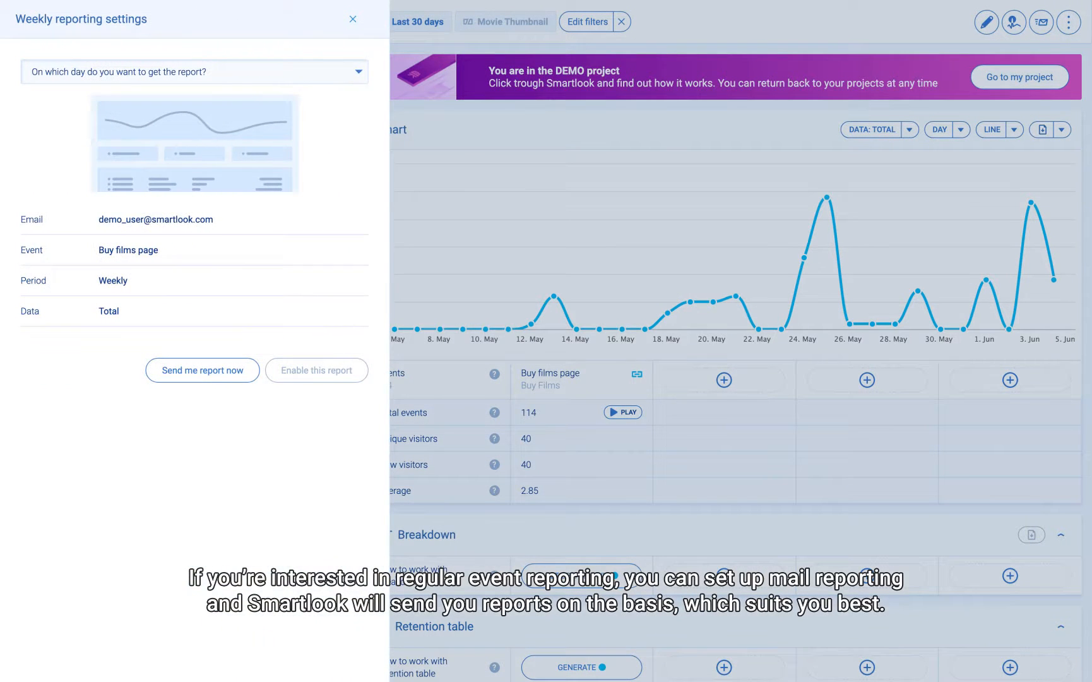
left_click(194, 72)
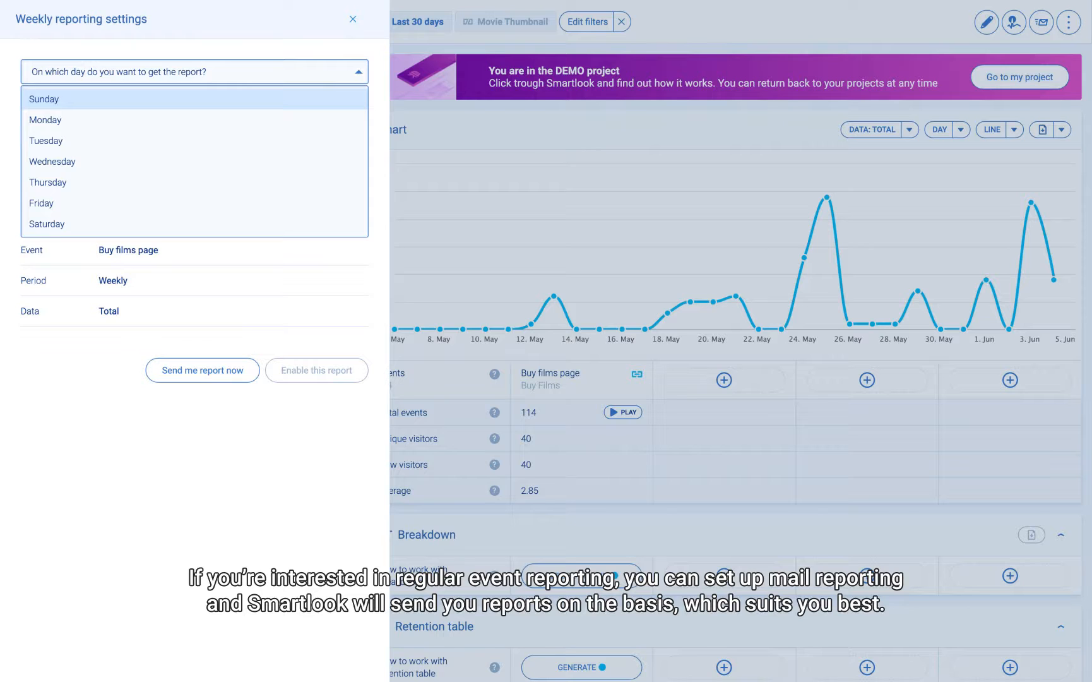
left_click(44, 118)
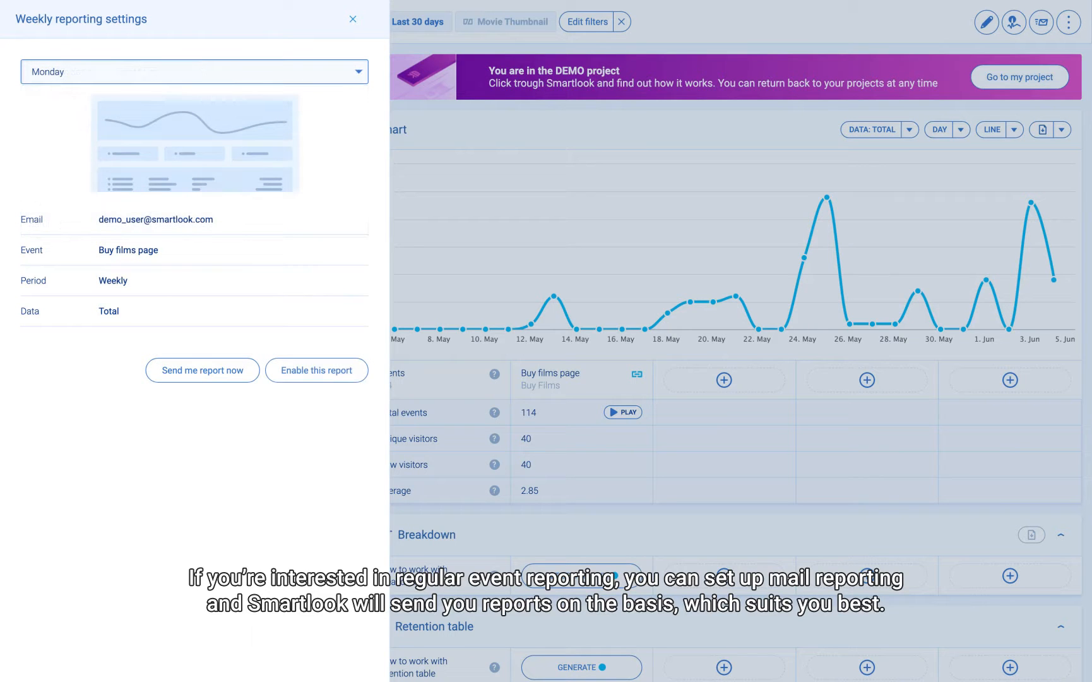
left_click(316, 370)
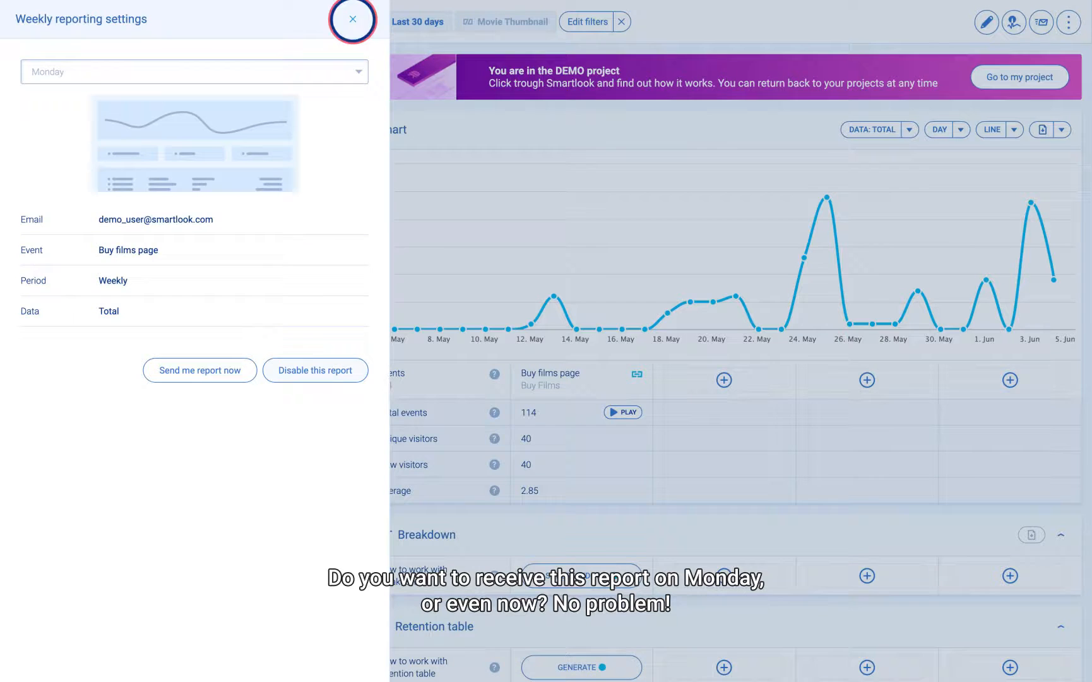
left_click(352, 19)
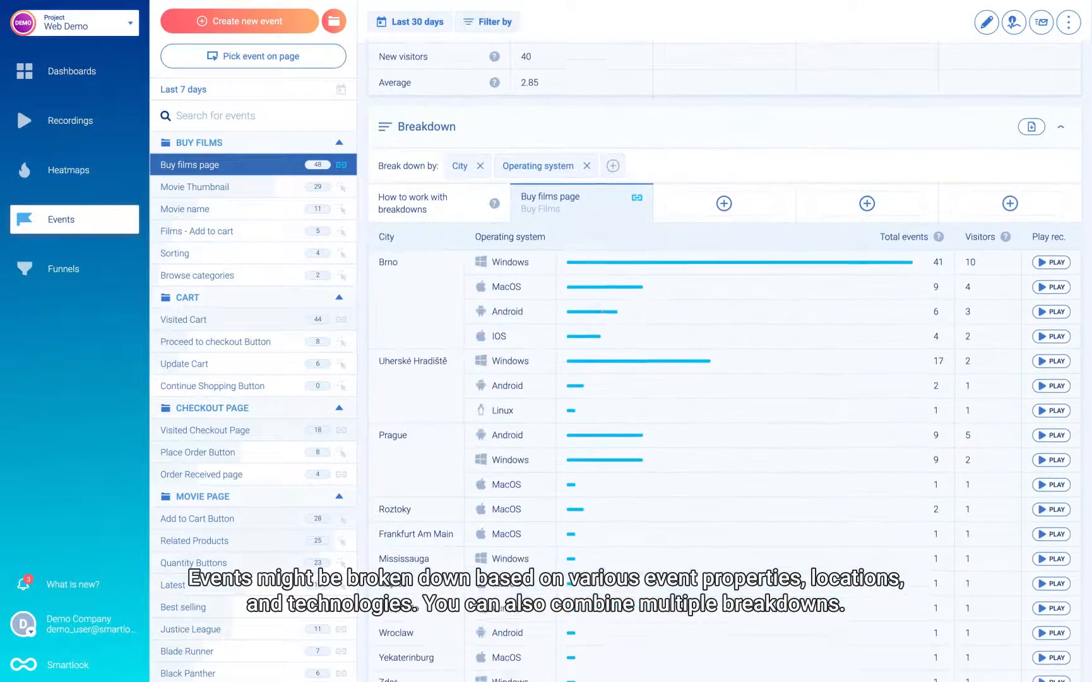
Scroll up to review the Breakdown section with City and Operating system results
scroll("up", 3)
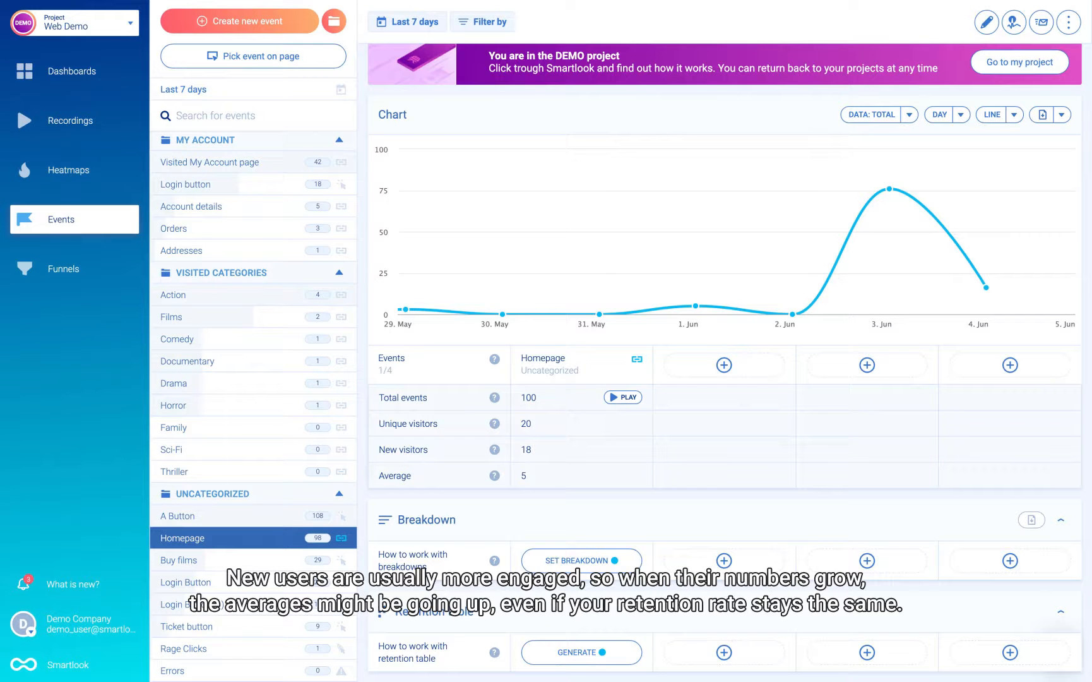
Scroll down to view the generated Homepage retention table for the last 7 days
scroll("down", 3)
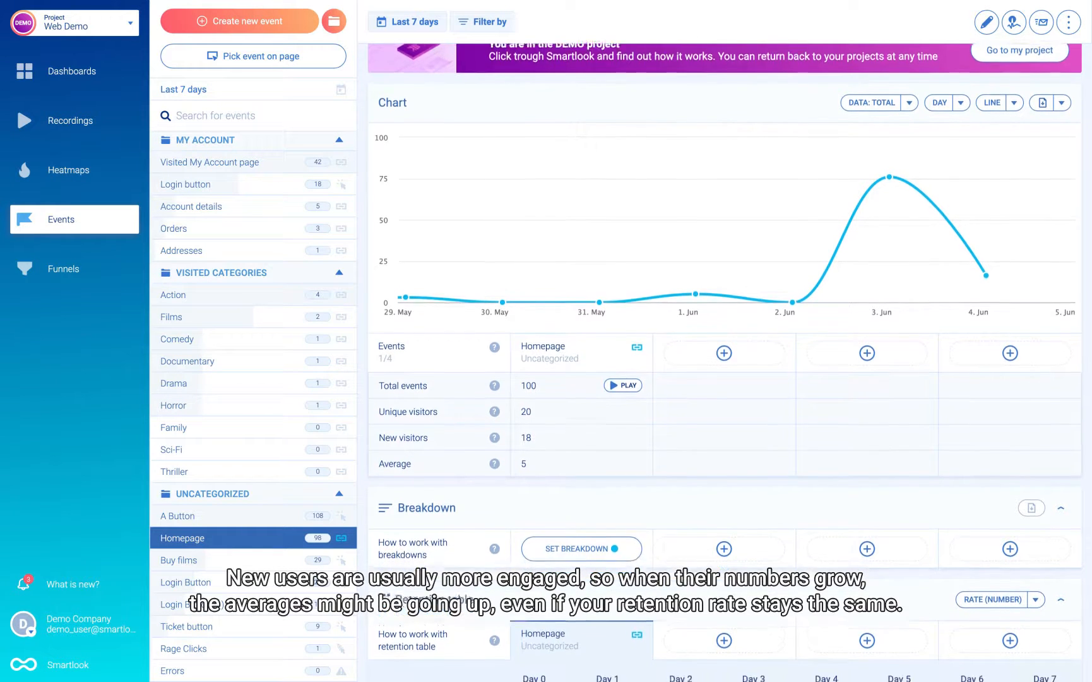
scroll("down", 3)
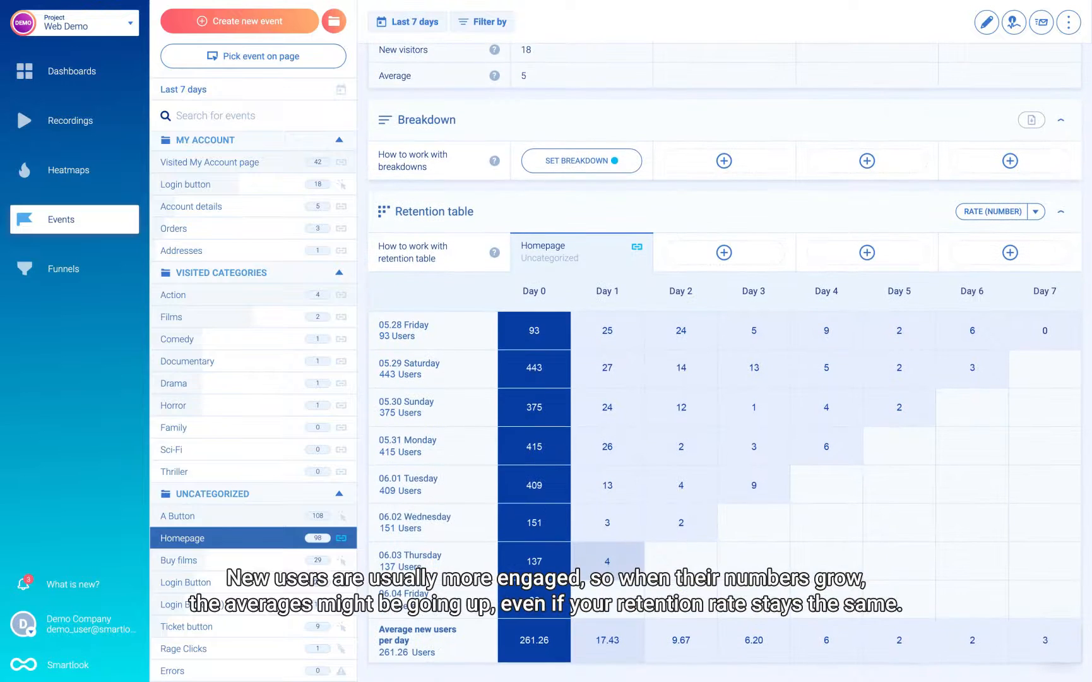